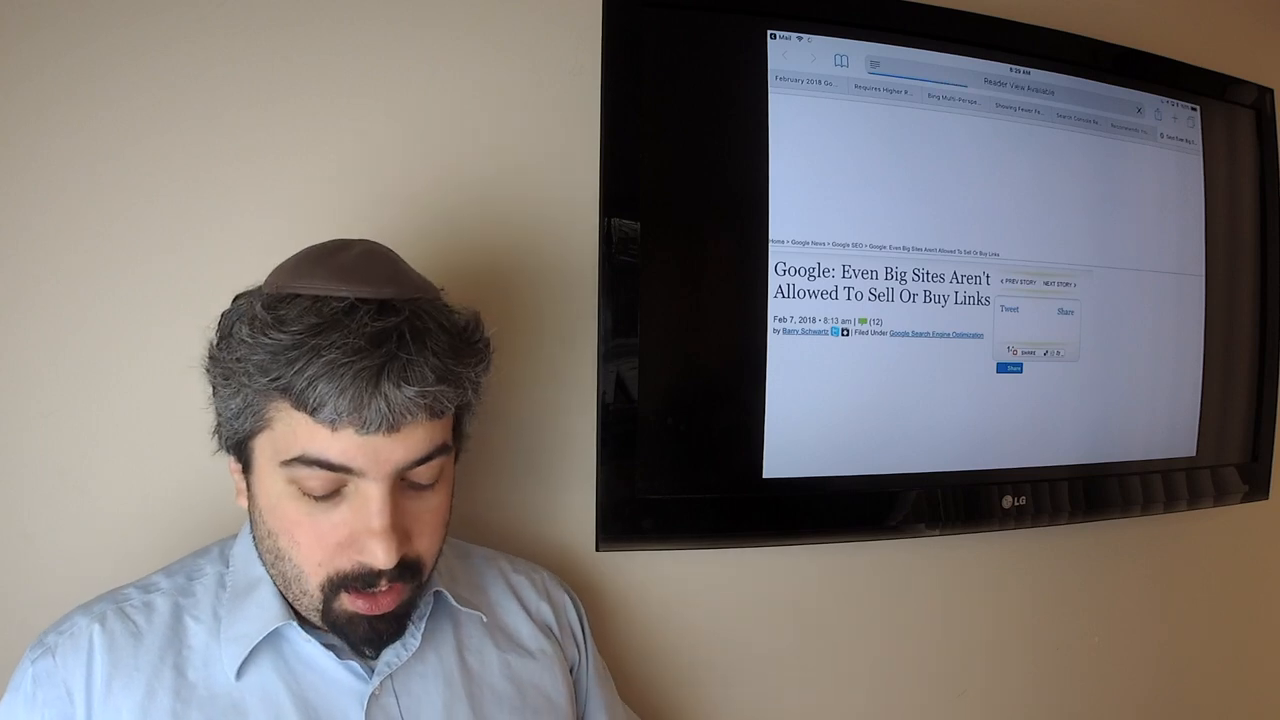
pyautogui.scroll(-3)
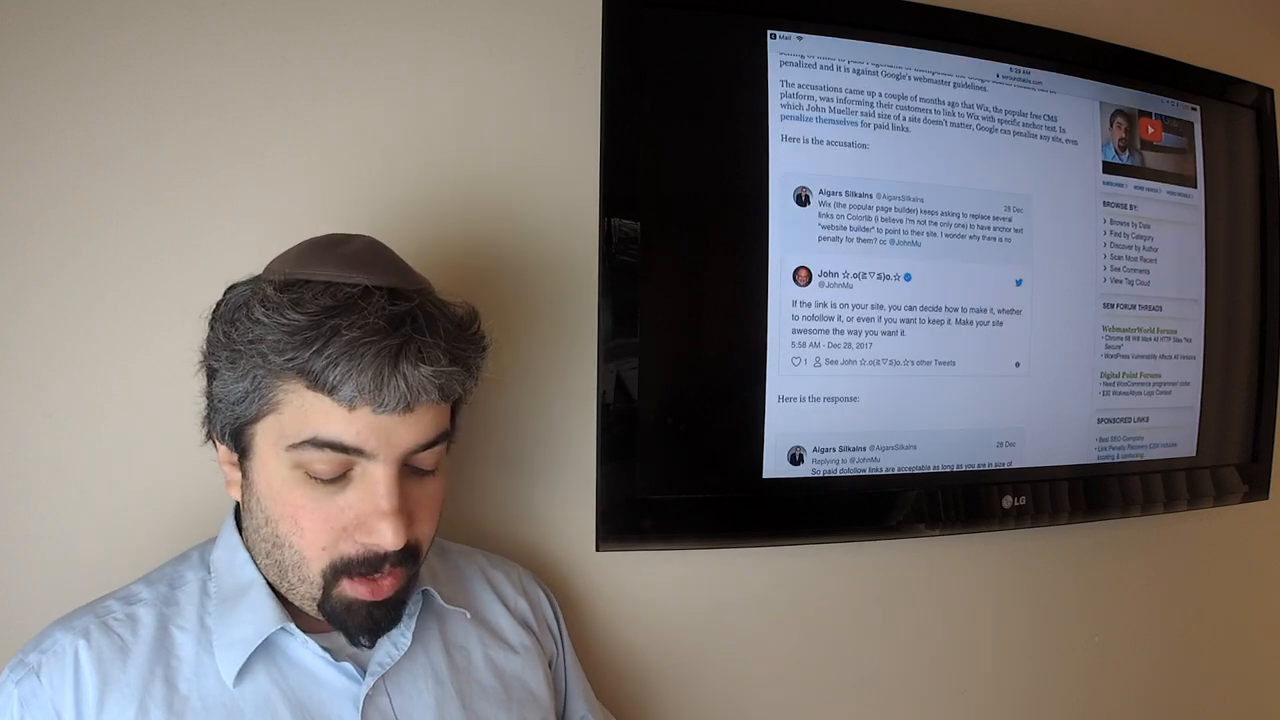
pyautogui.scroll(-3)
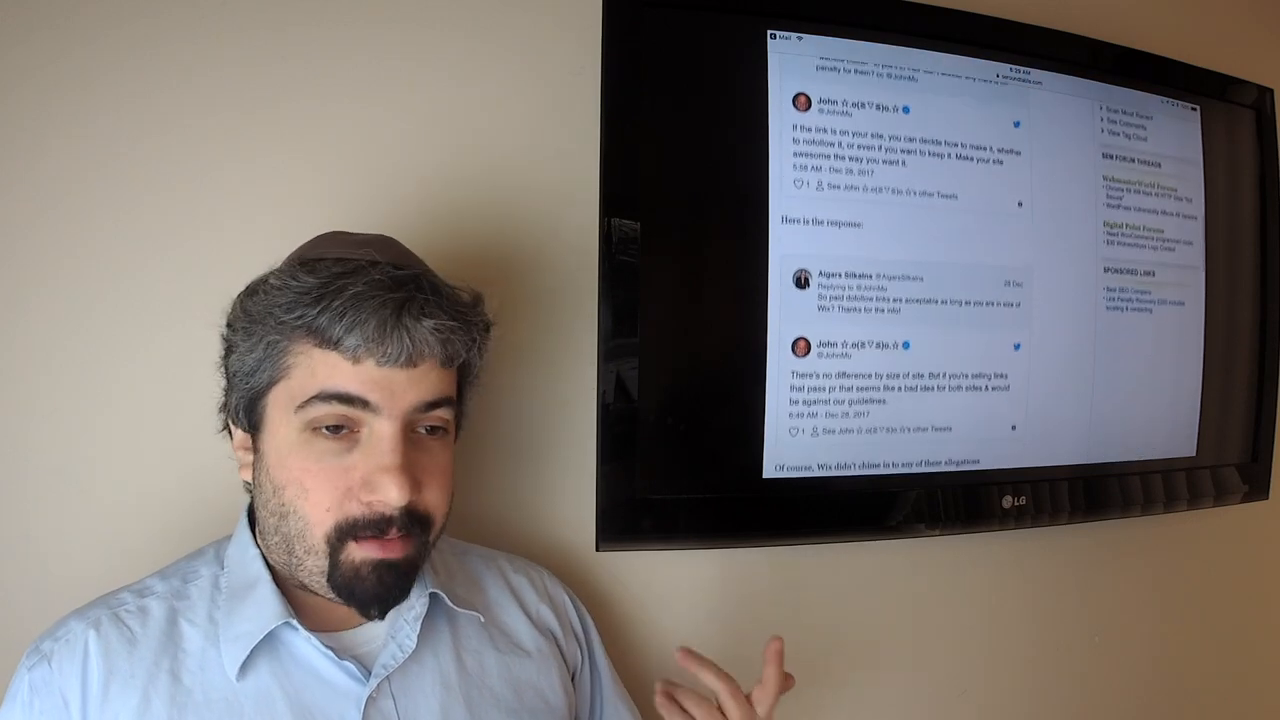